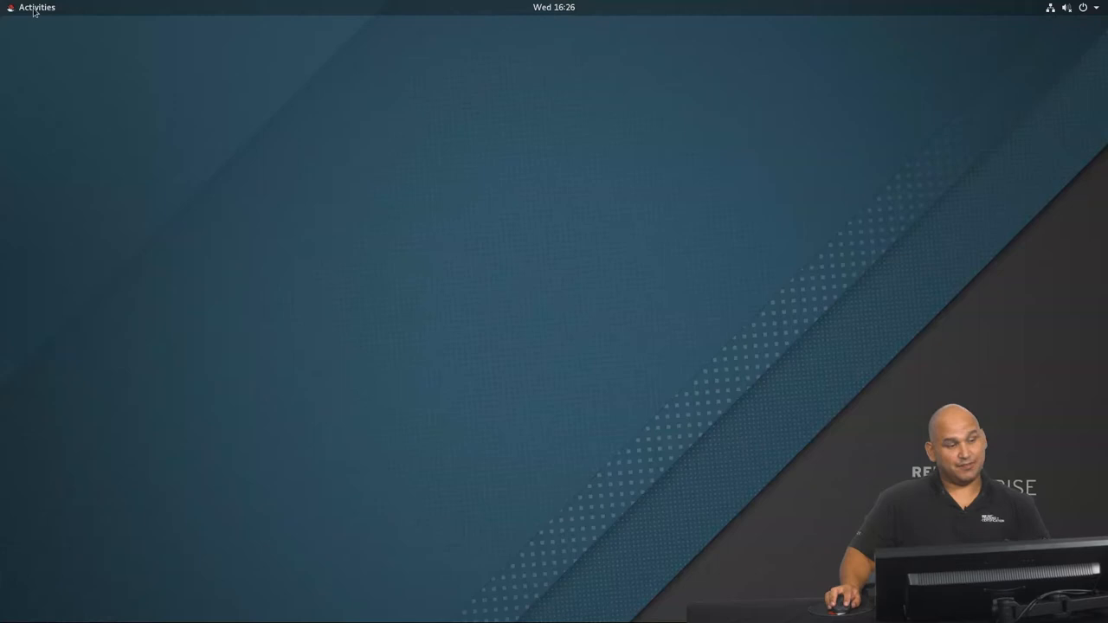
Show the full grid of installed applications from the Activities overview.
left_click(37, 7)
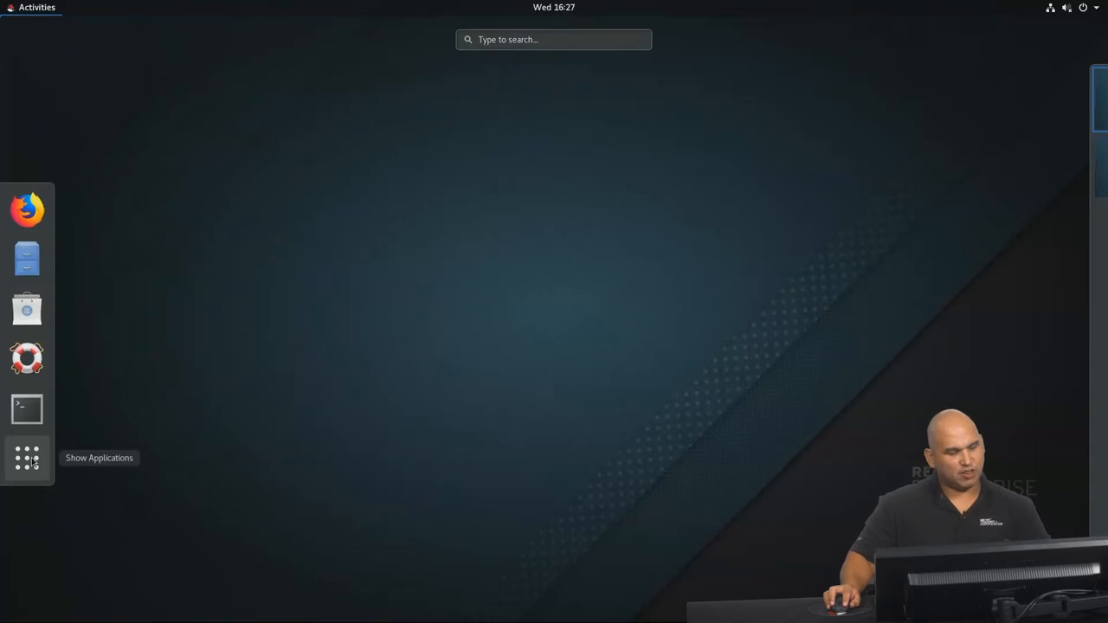
left_click(28, 457)
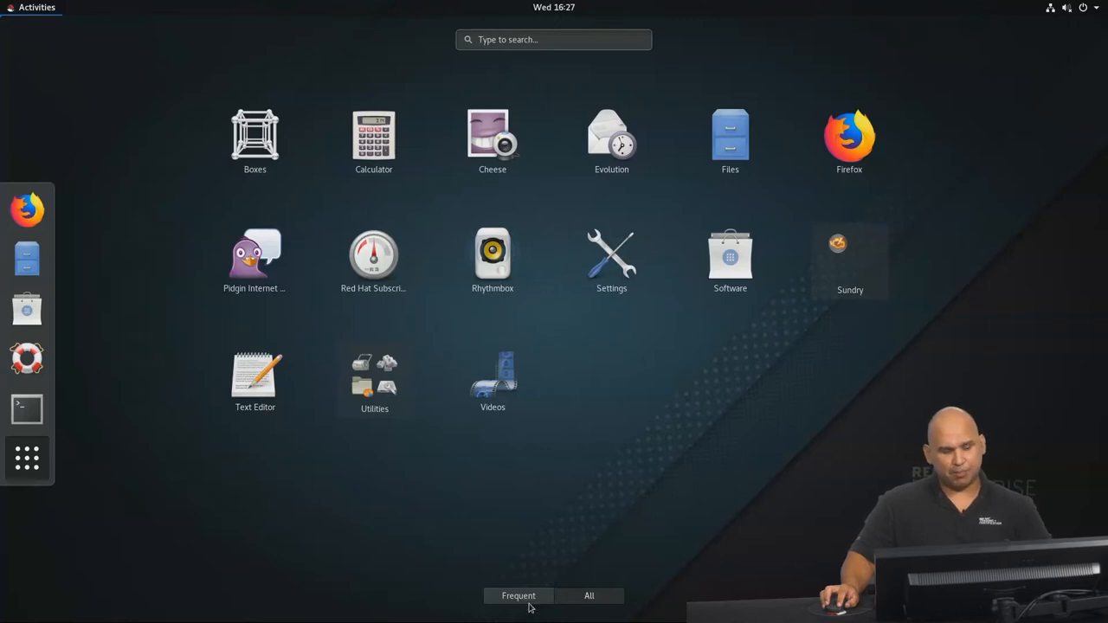
mouse_move(561, 606)
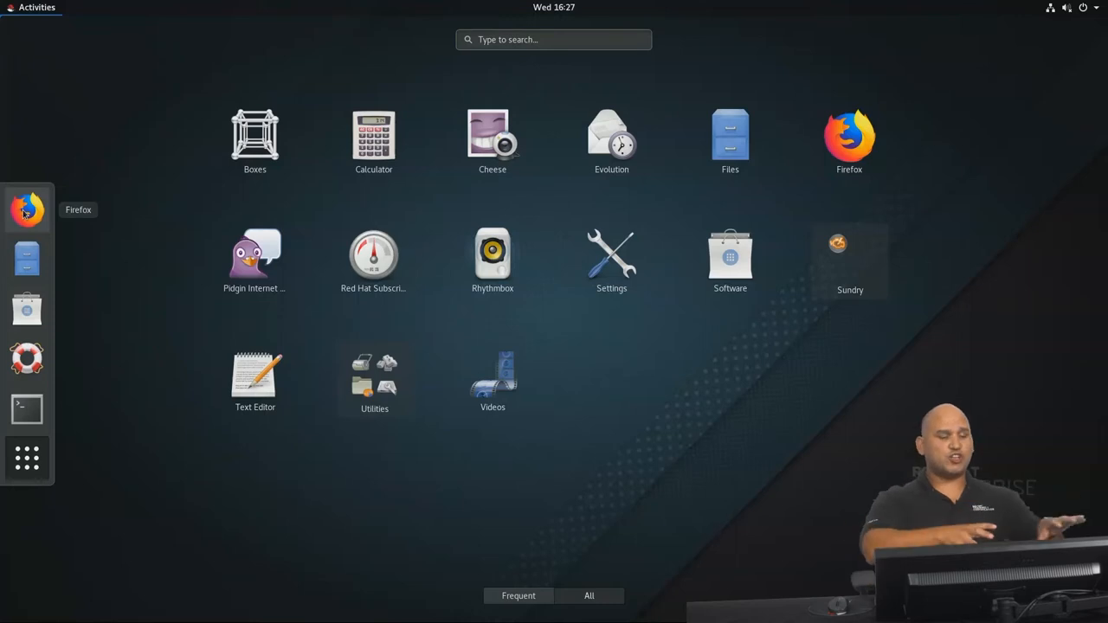
mouse_move(87, 242)
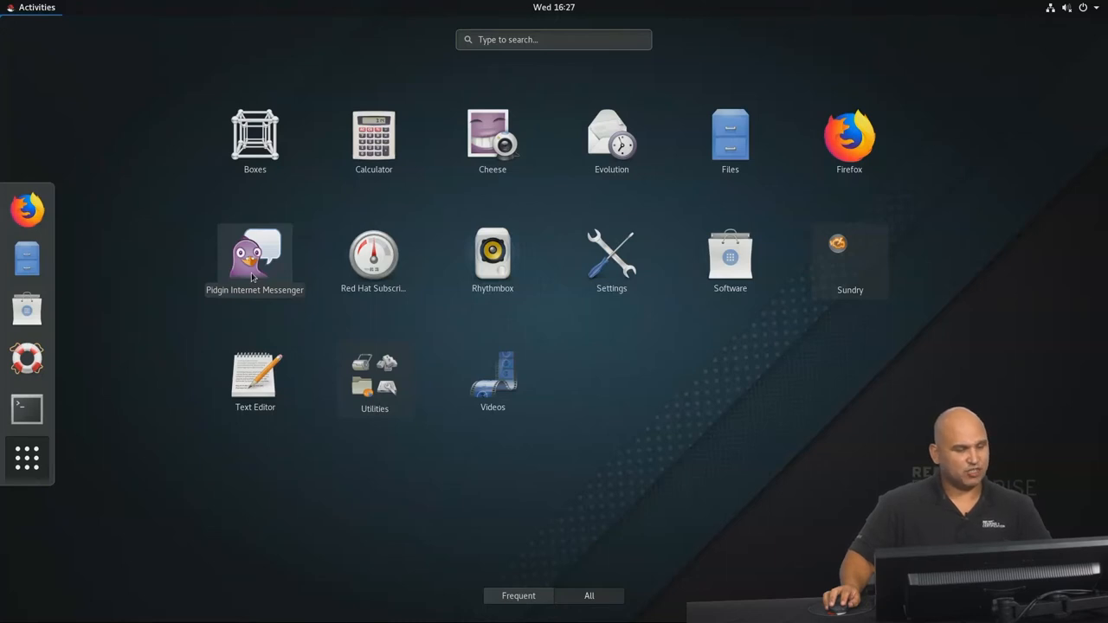
Add Pidgin, Rhythmbox and Evolution to the dash favourites.
right_click(254, 253)
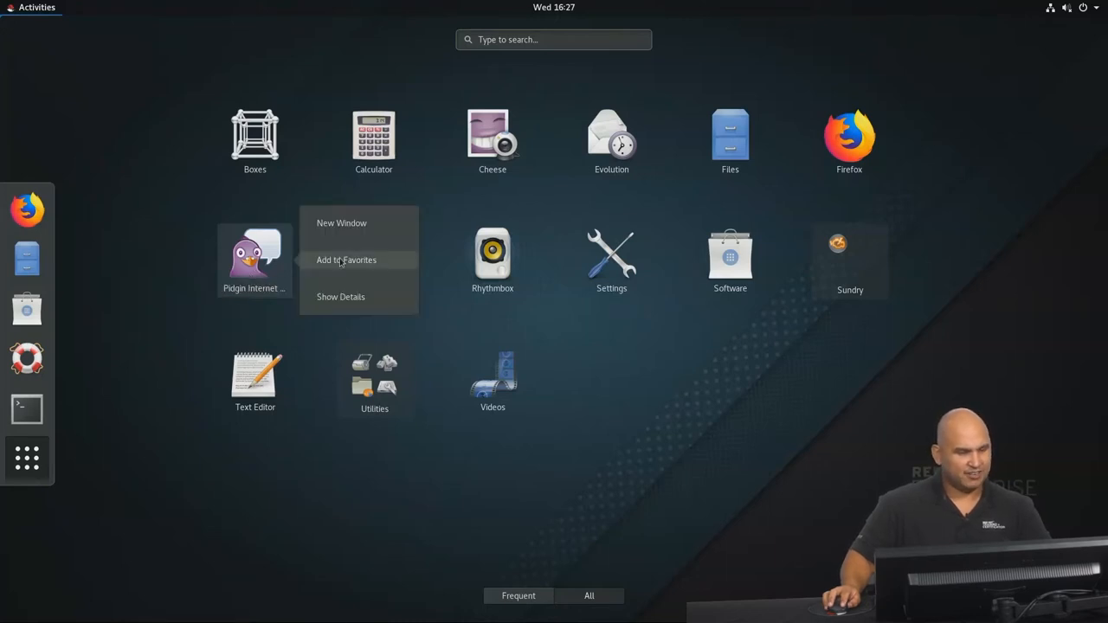
left_click(347, 260)
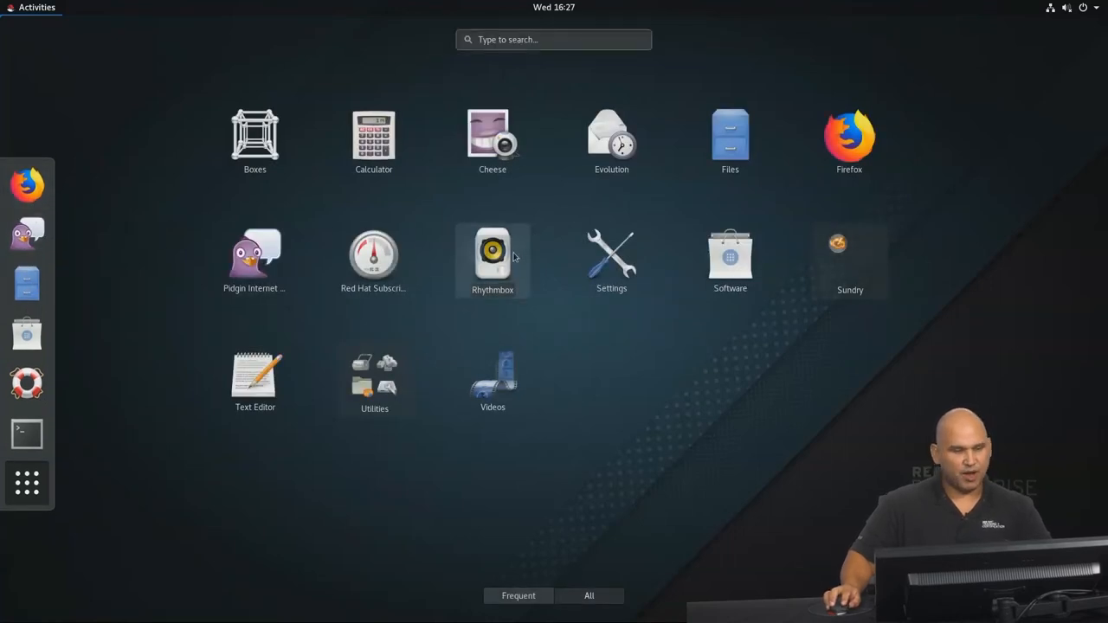
right_click(491, 251)
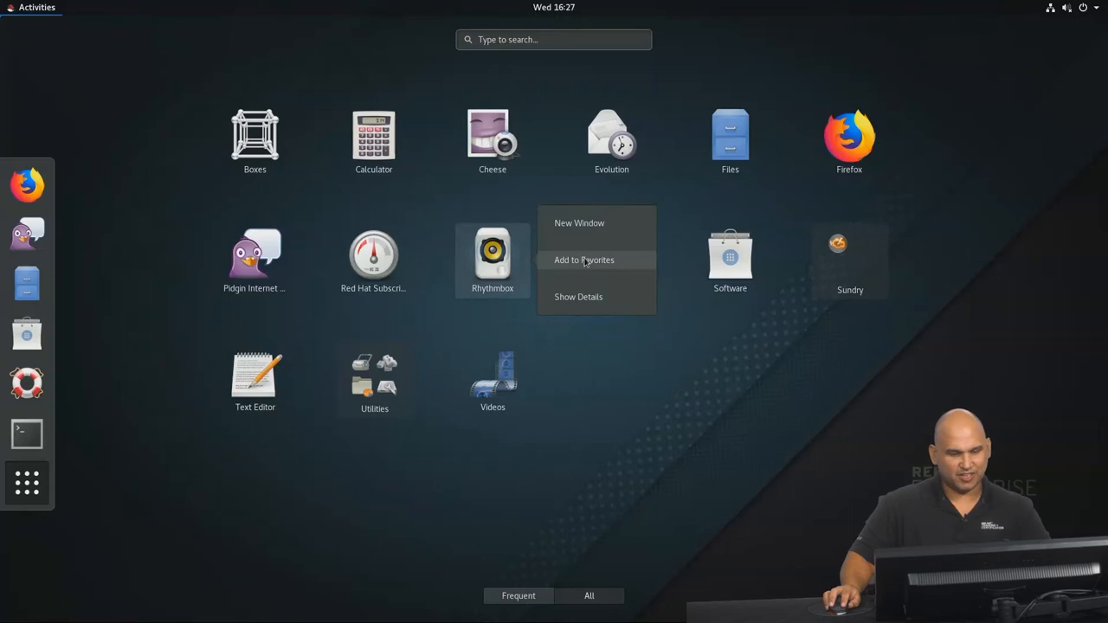
left_click(584, 259)
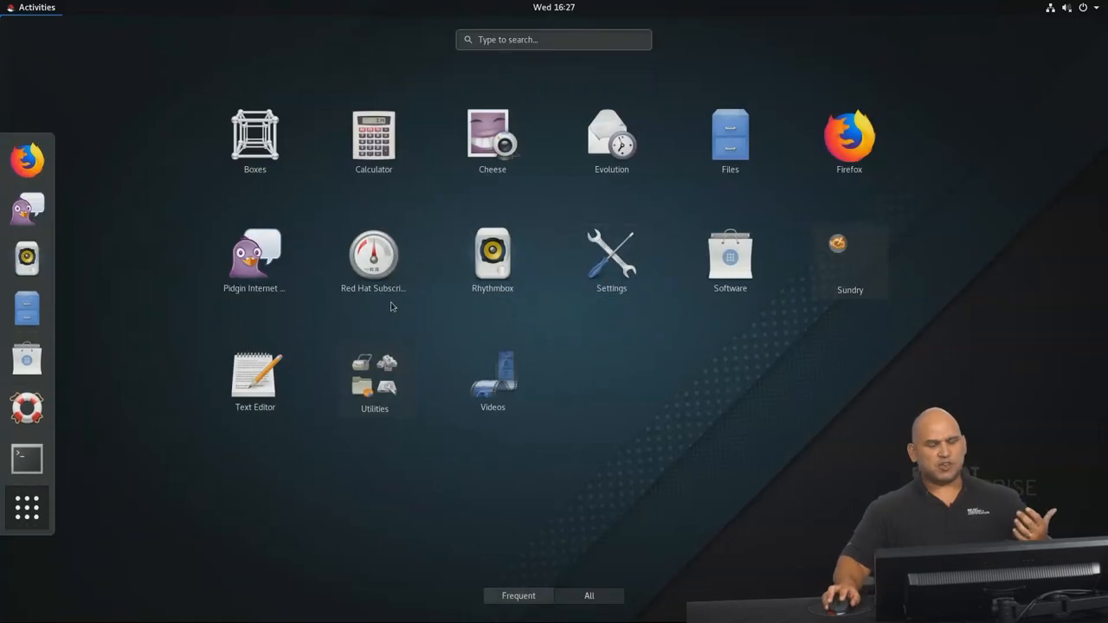
mouse_move(611, 142)
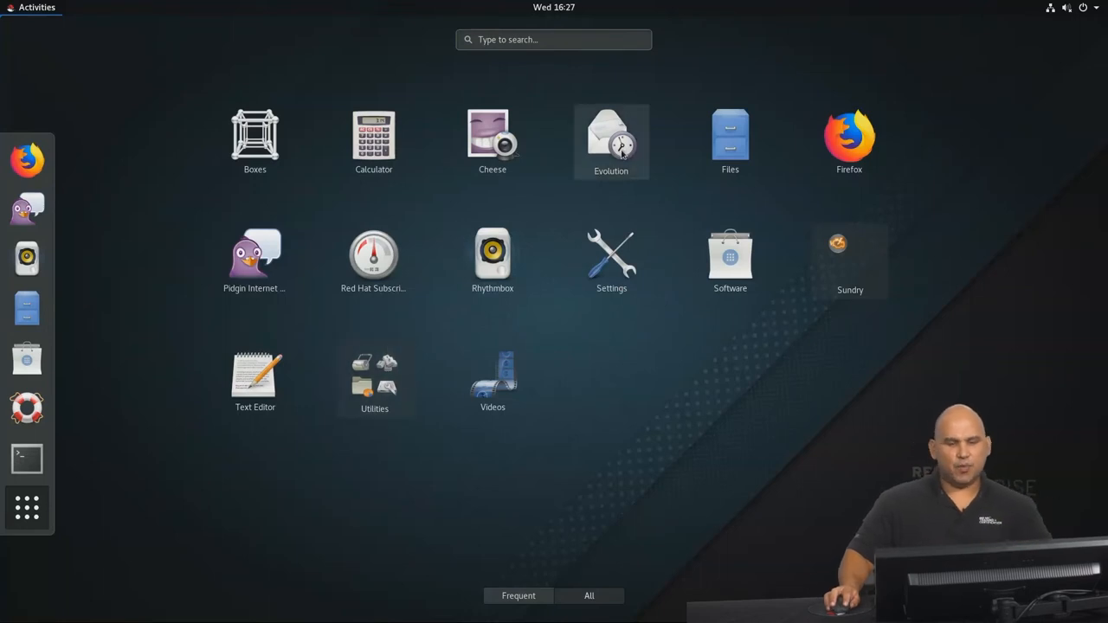
right_click(612, 142)
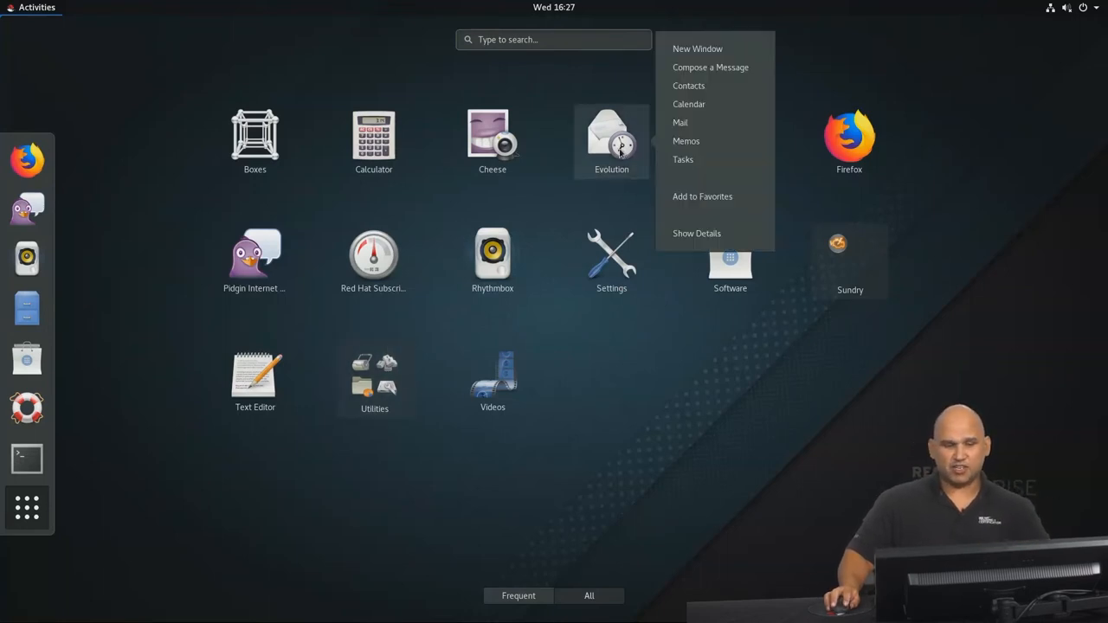
left_click(703, 197)
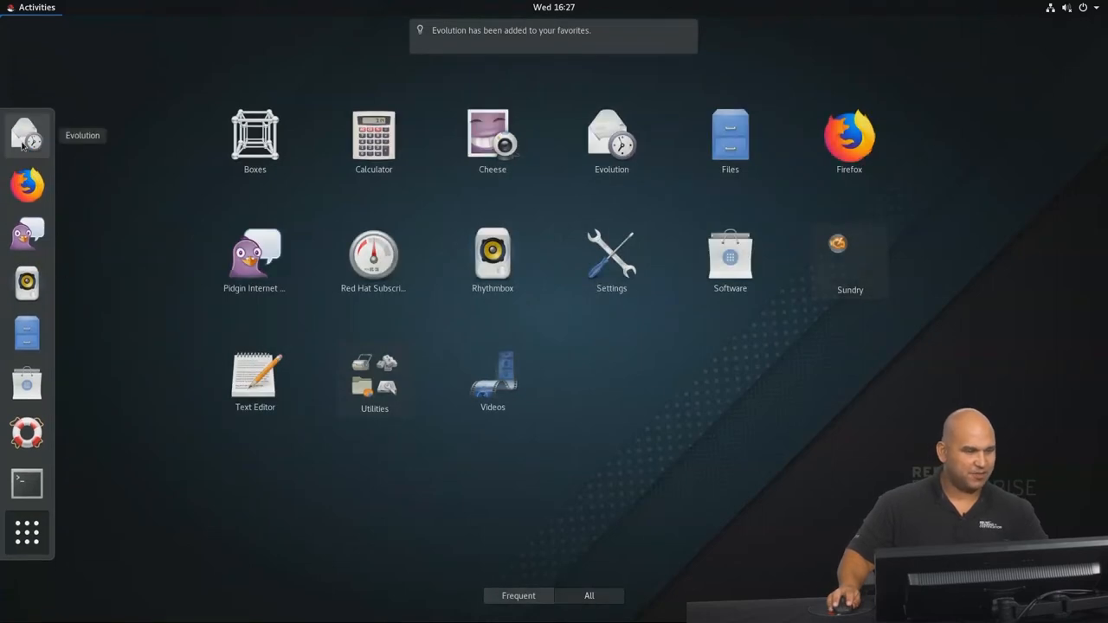
mouse_move(87, 122)
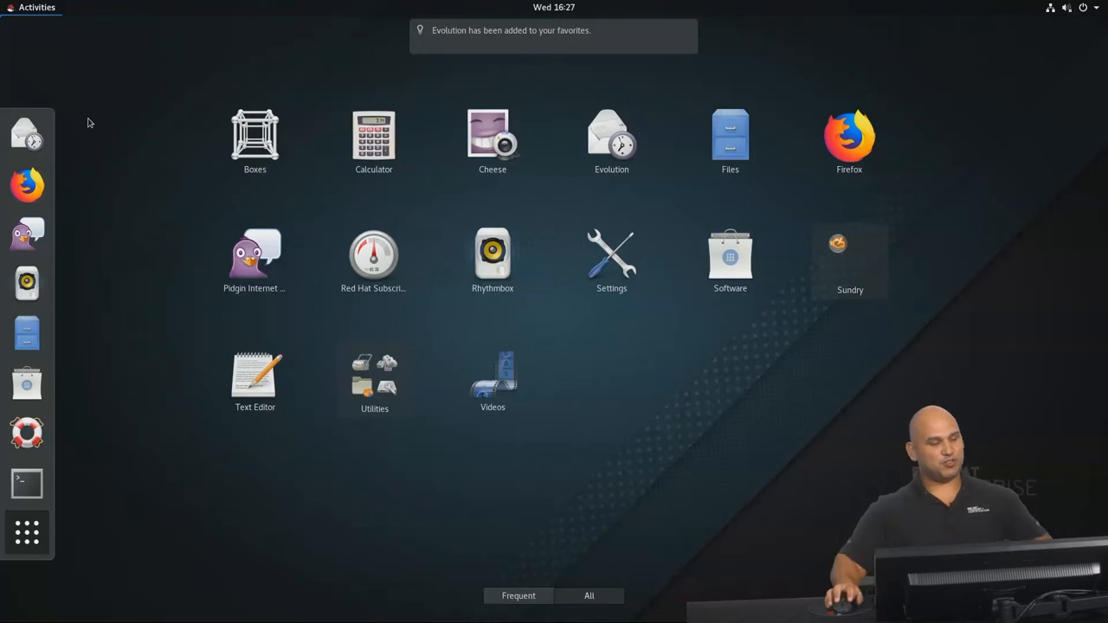
Dismiss the Evolution notification and search the overview for 'fi'.
left_click(554, 38)
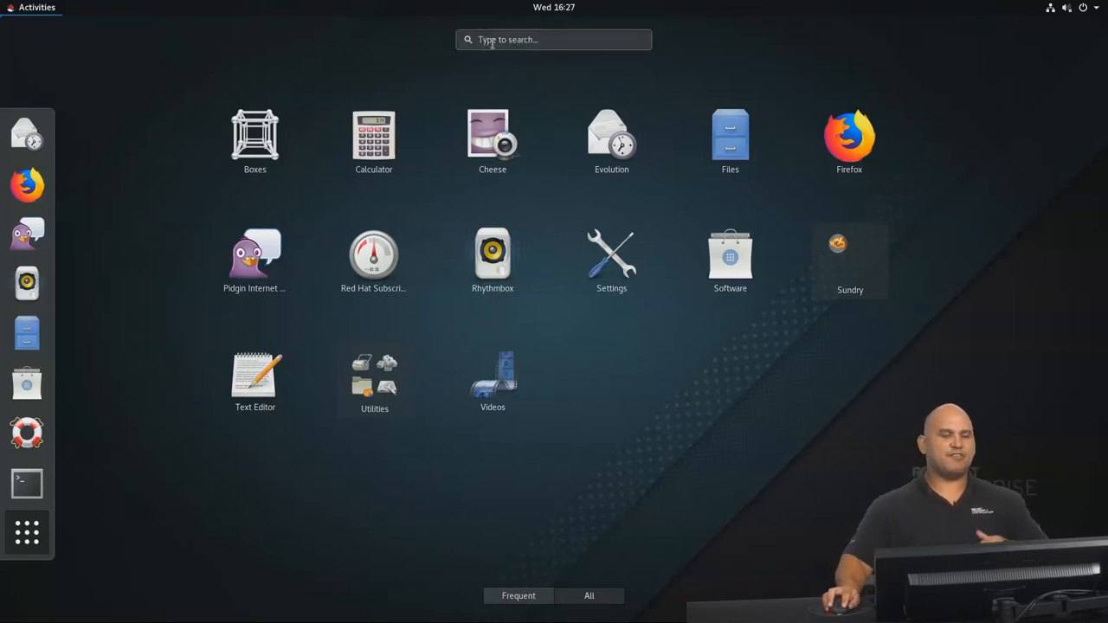
left_click(554, 38)
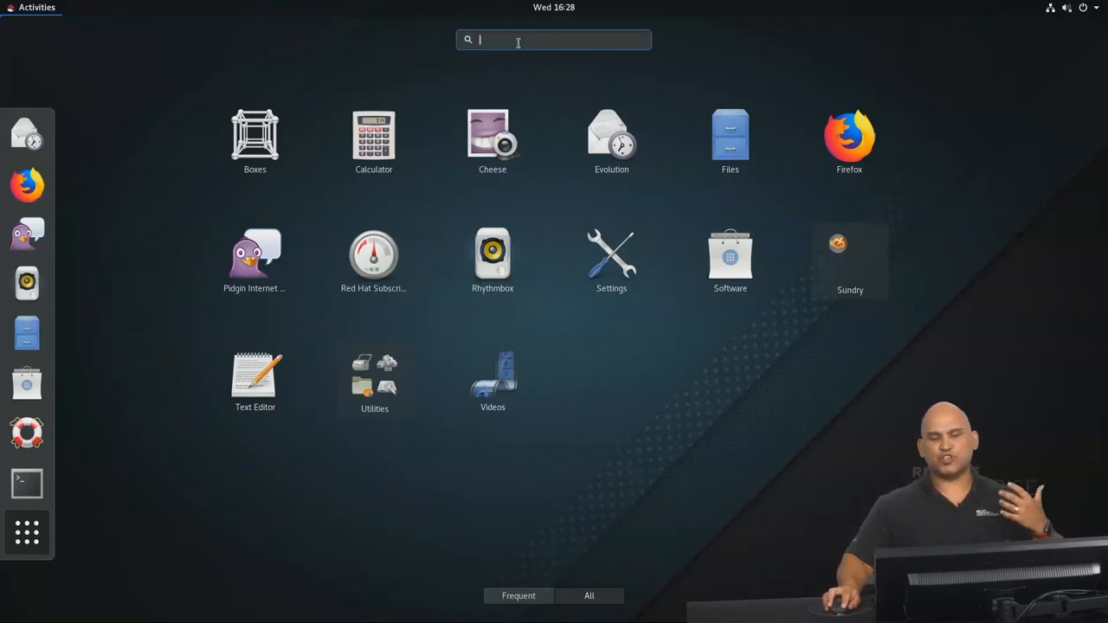
type("fi")
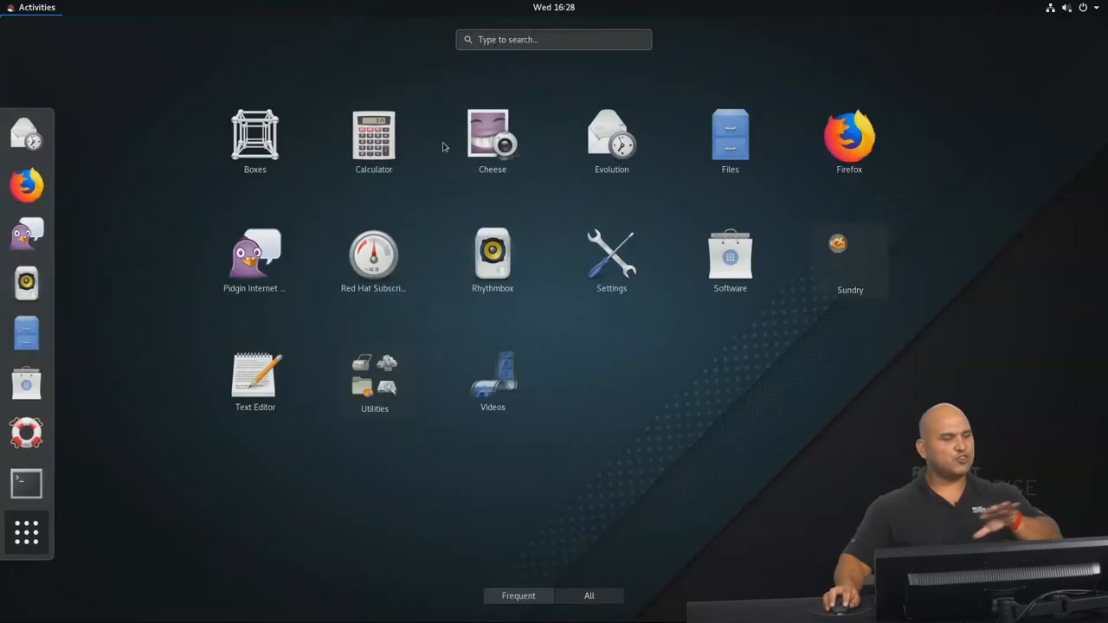
mouse_move(135, 140)
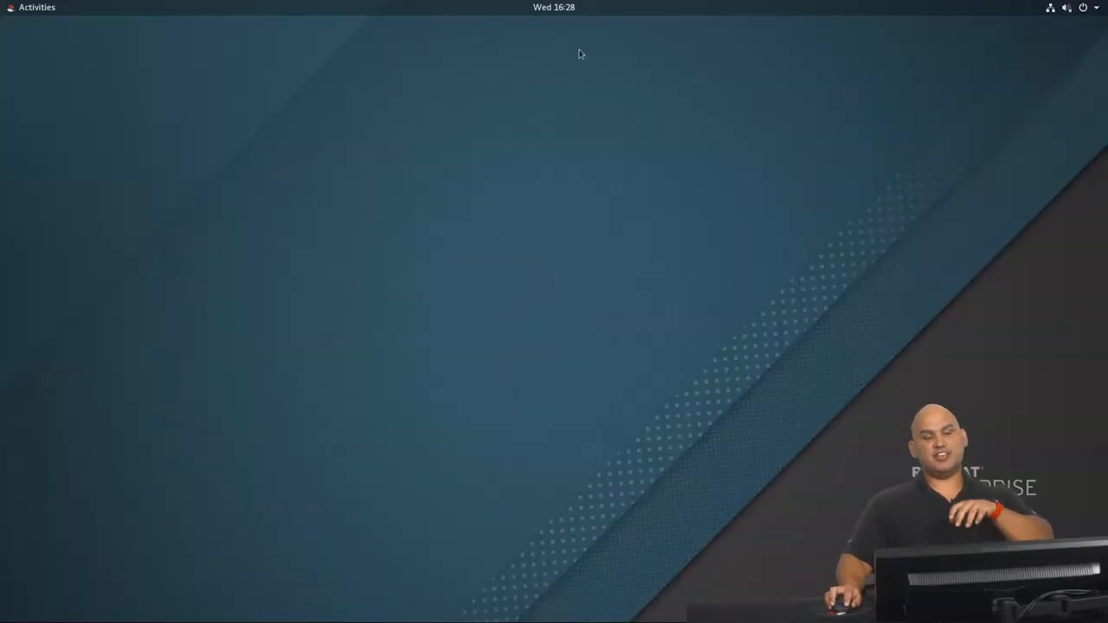
left_click(554, 7)
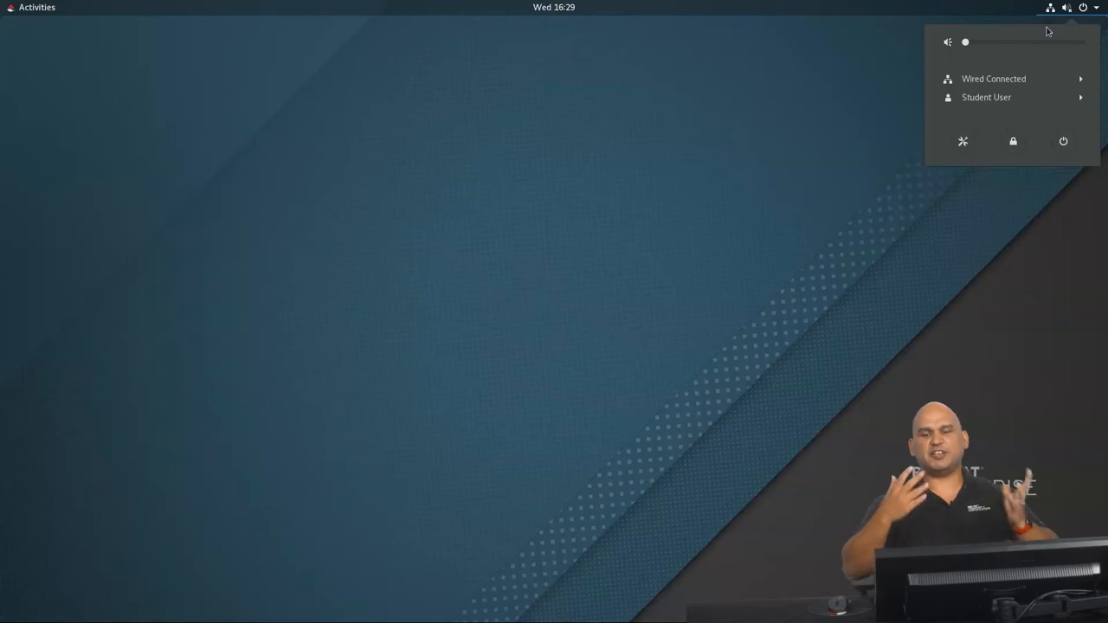
mouse_move(993, 121)
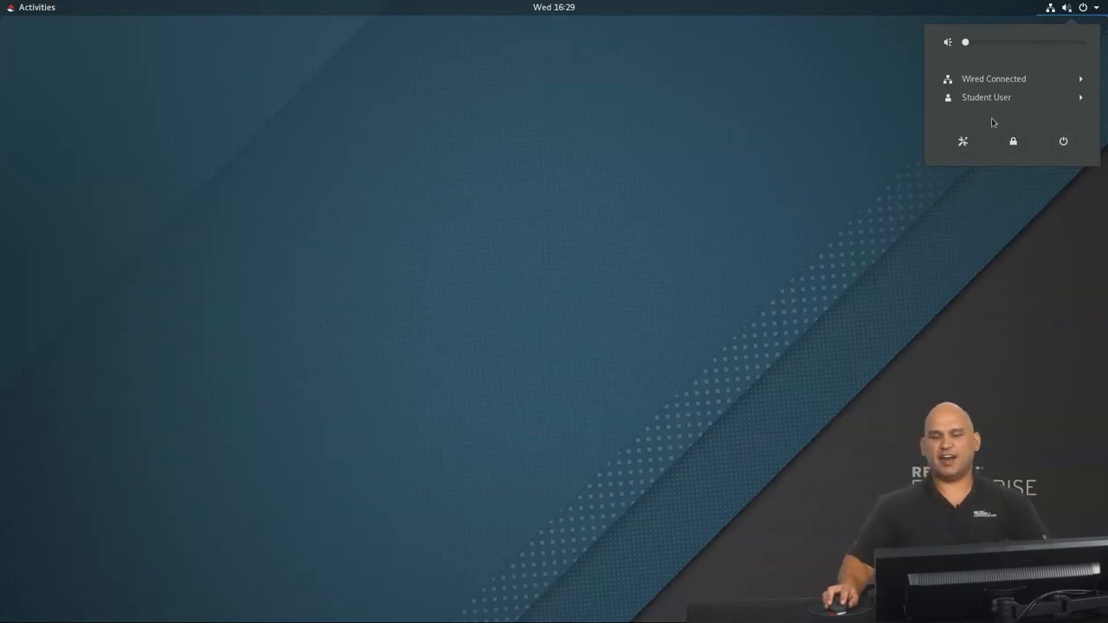
mouse_move(1001, 97)
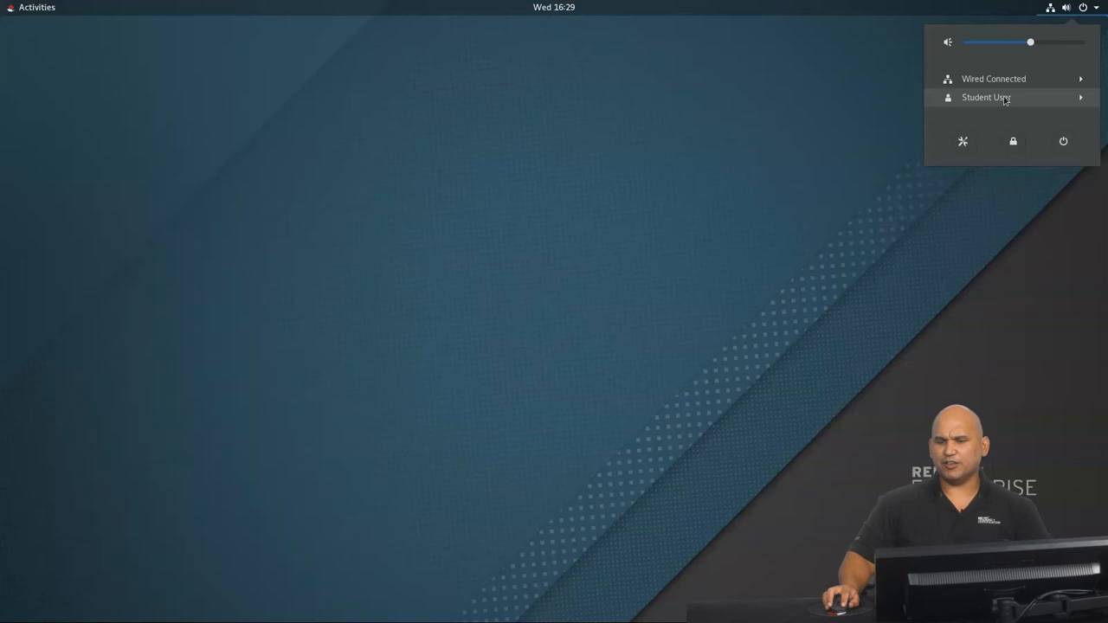
left_click(987, 97)
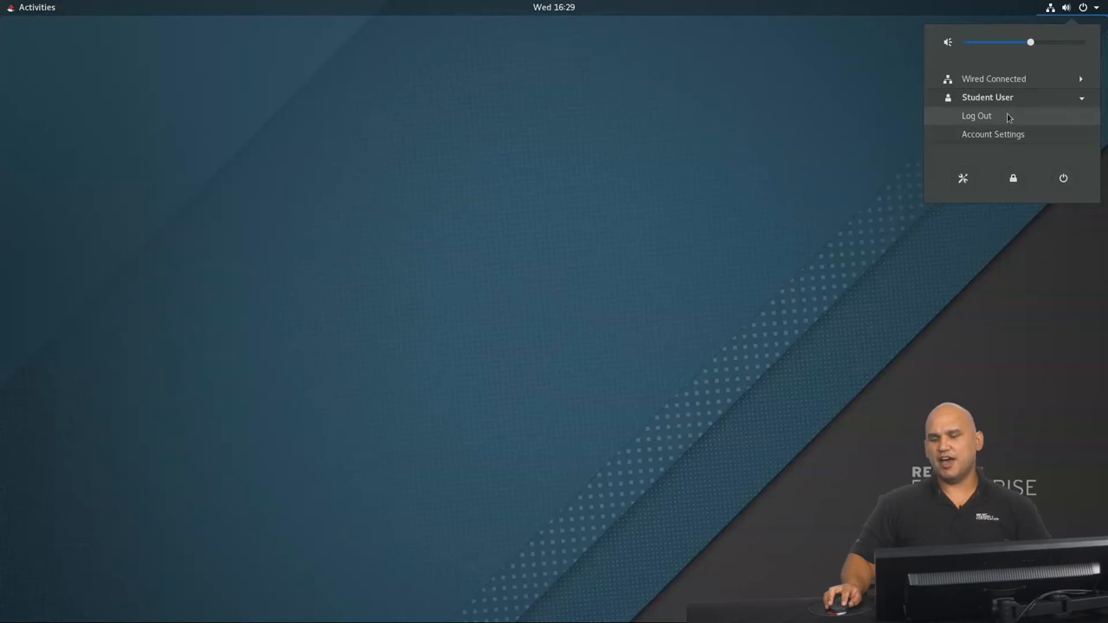
mouse_move(994, 135)
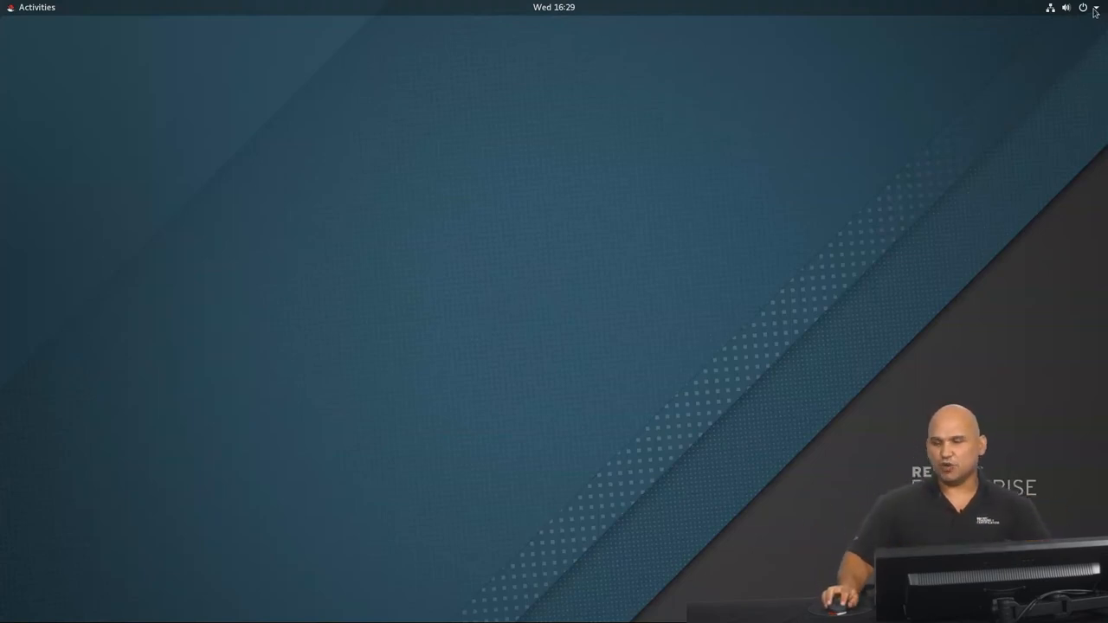
Lock the screen from the system menu, then unlock it with the password.
left_click(1082, 7)
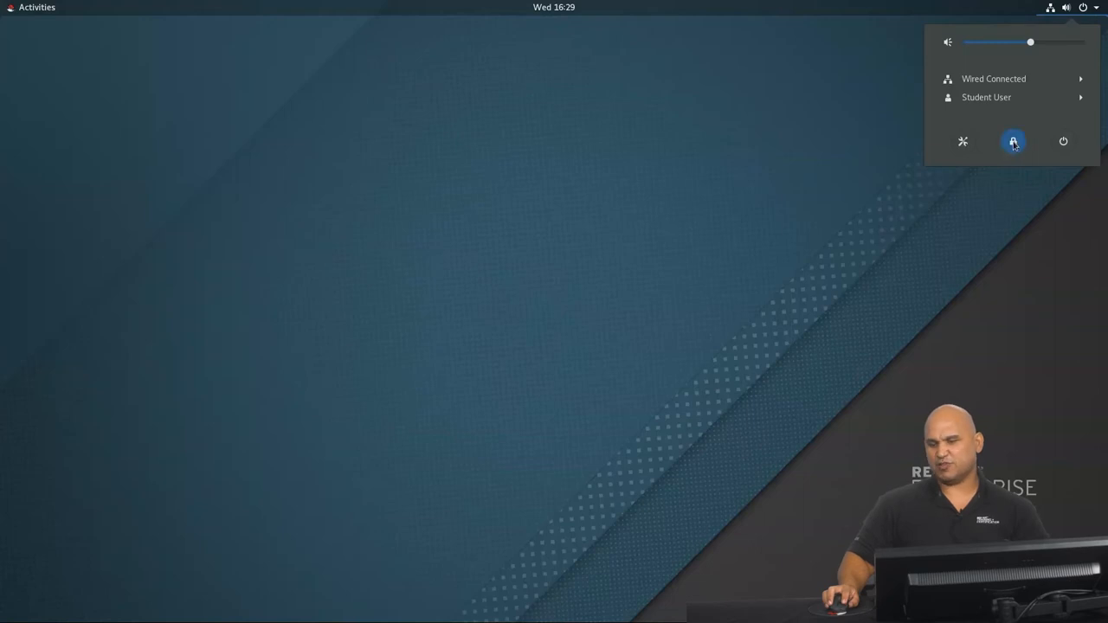
left_click(1013, 142)
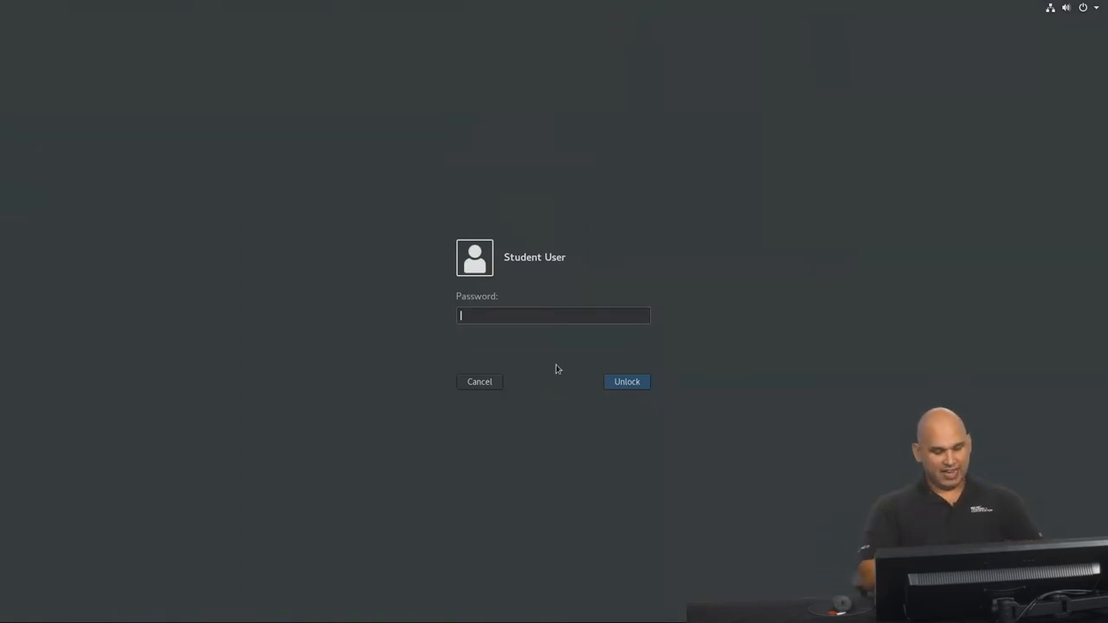
type("password")
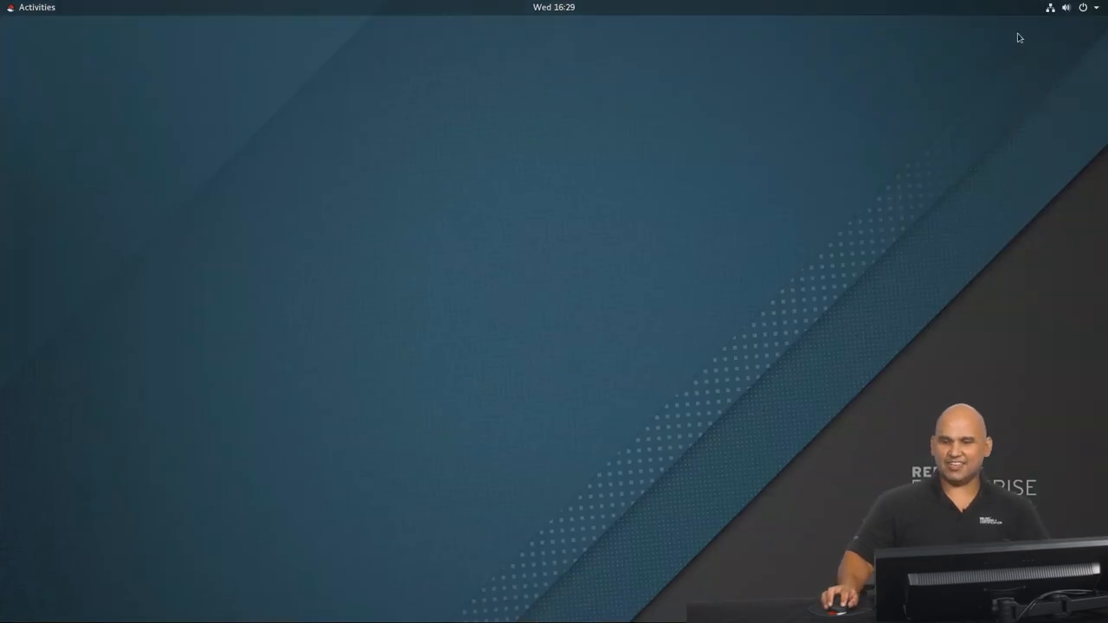
left_click(1067, 7)
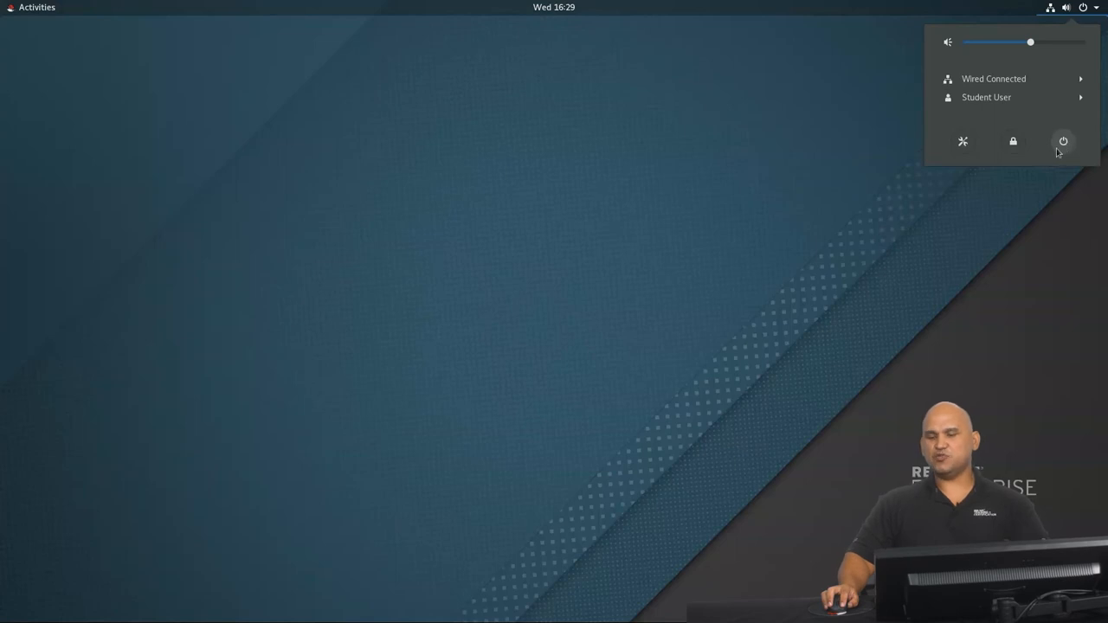
mouse_move(1063, 142)
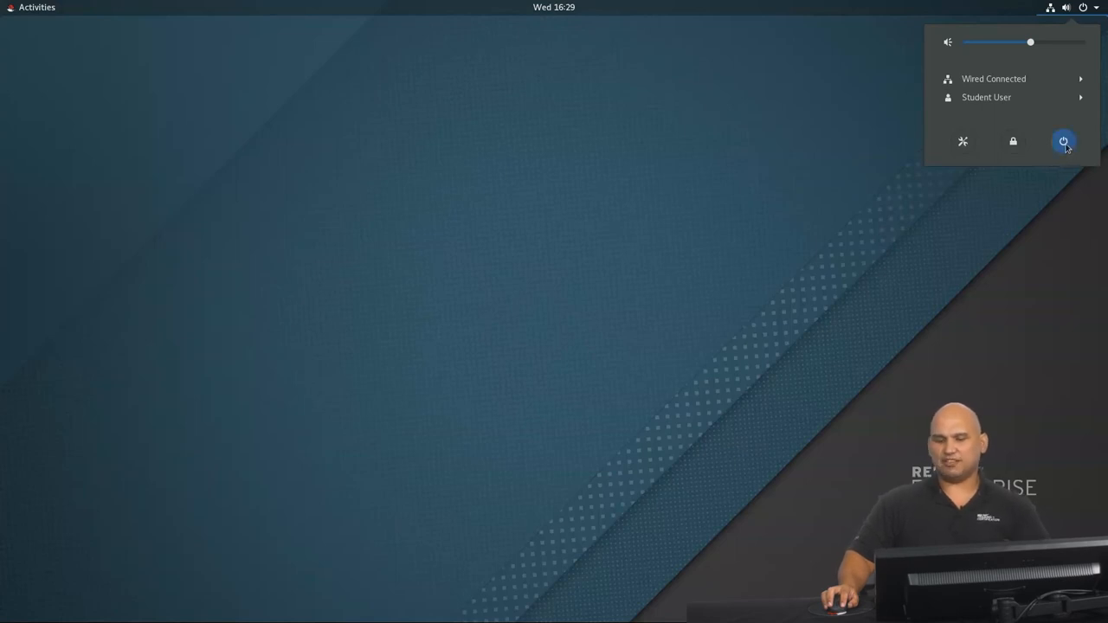
Start powering off from the system menu, then cancel the shutdown prompt.
left_click(1063, 142)
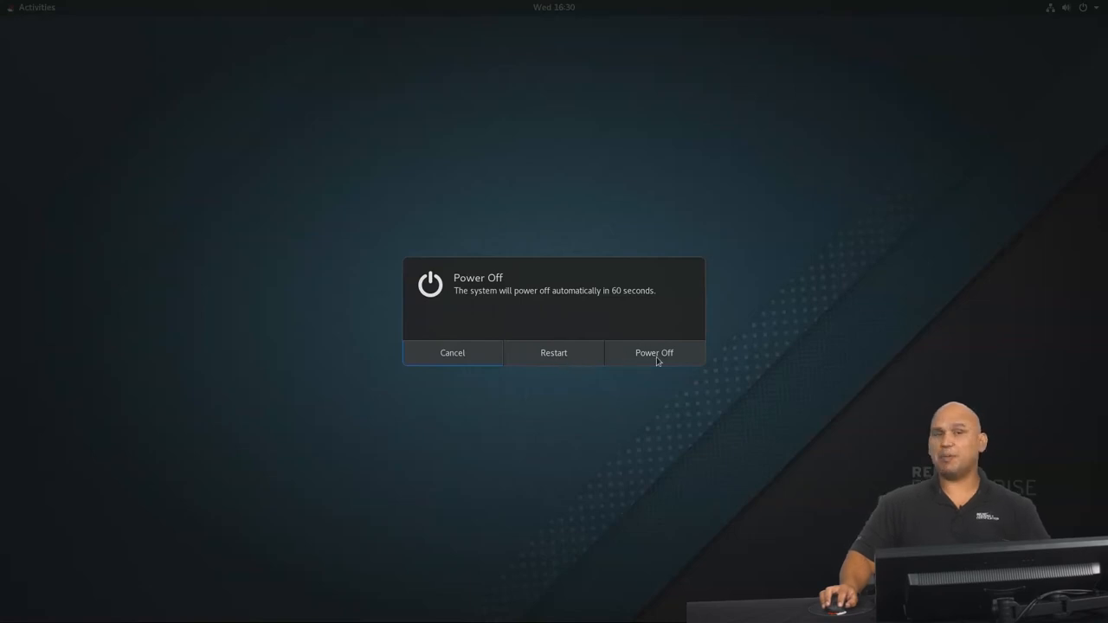
mouse_move(464, 358)
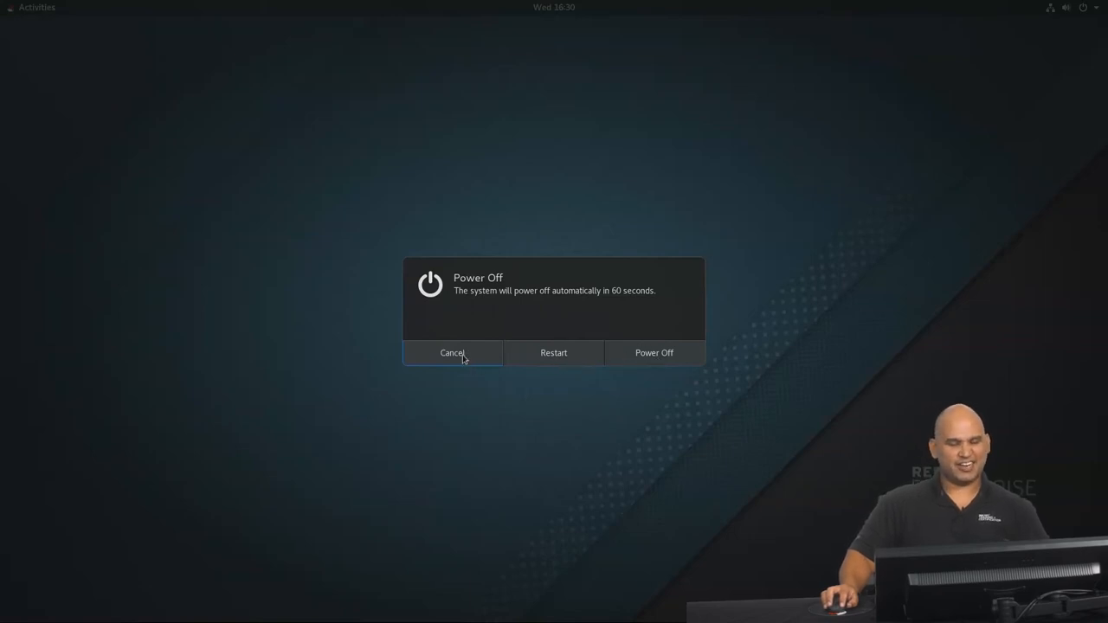
left_click(452, 353)
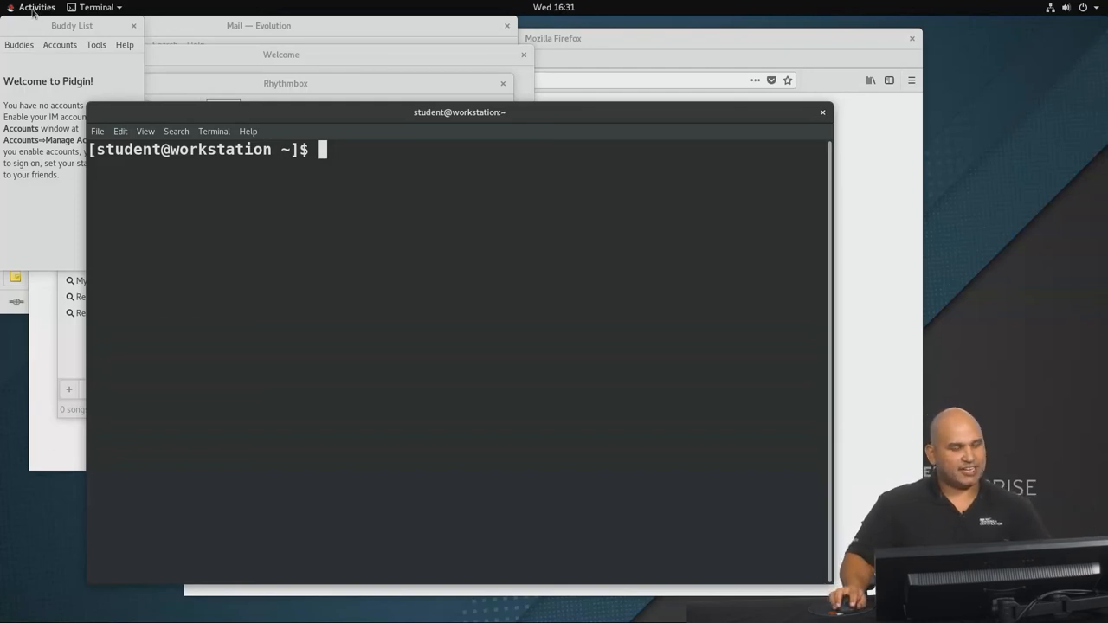
Move Evolution to its own workspace via the overview and return to the terminal.
left_click(37, 7)
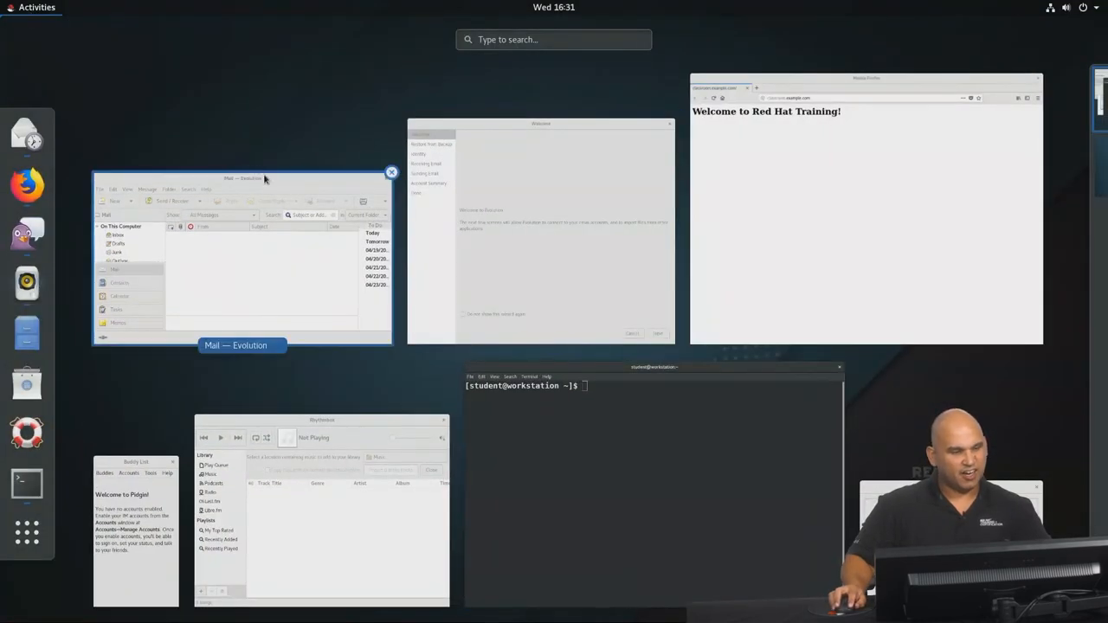
mouse_move(180, 183)
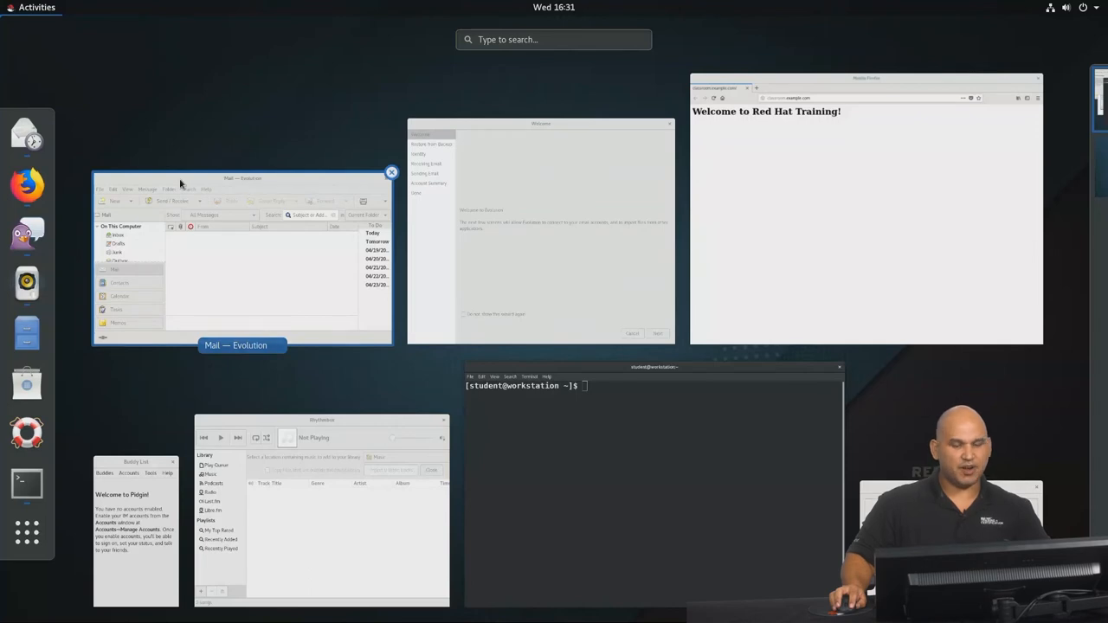
mouse_move(208, 181)
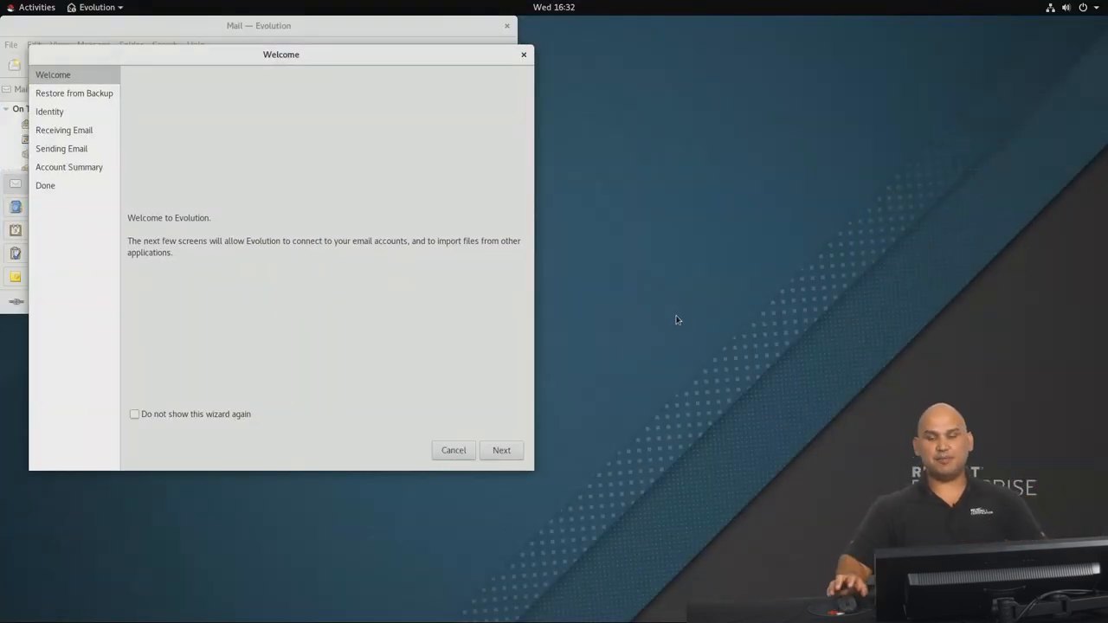
mouse_move(450, 422)
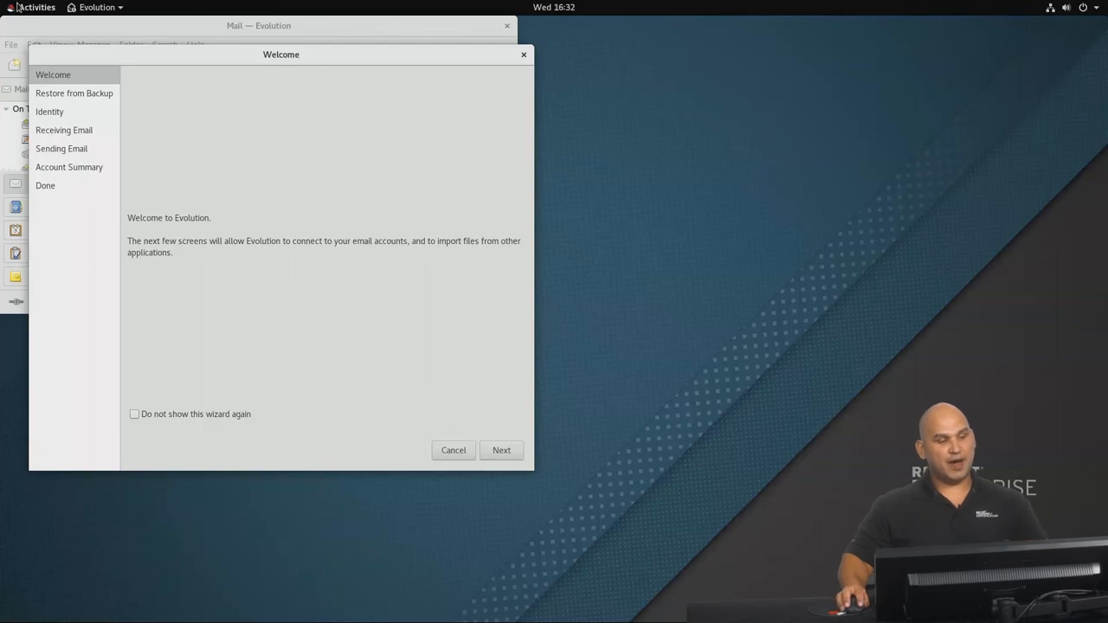
left_click(37, 7)
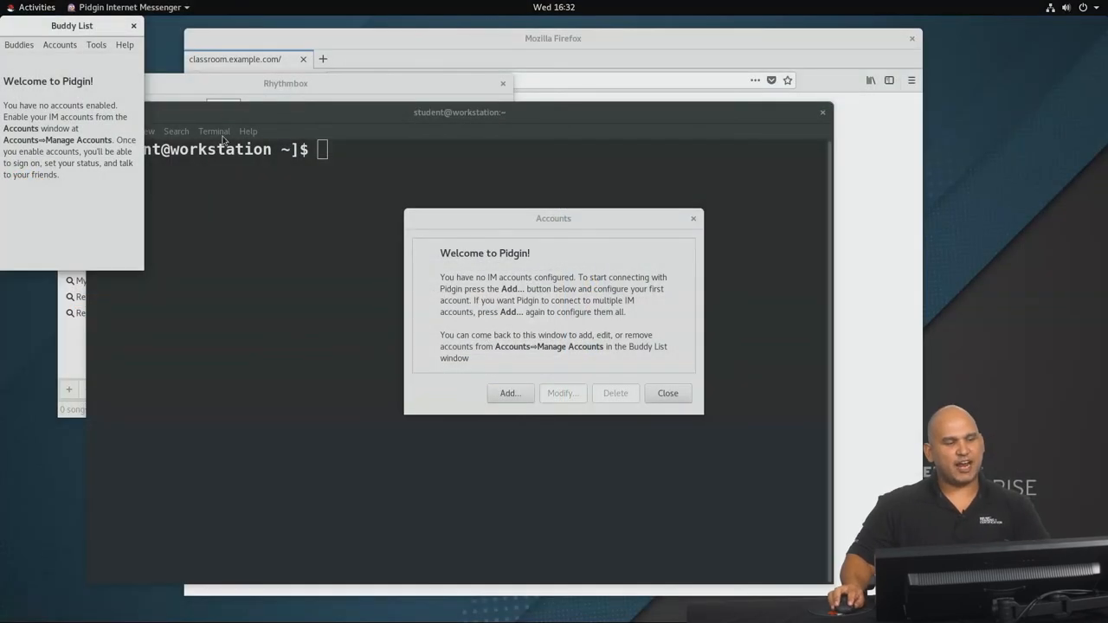
left_click(37, 7)
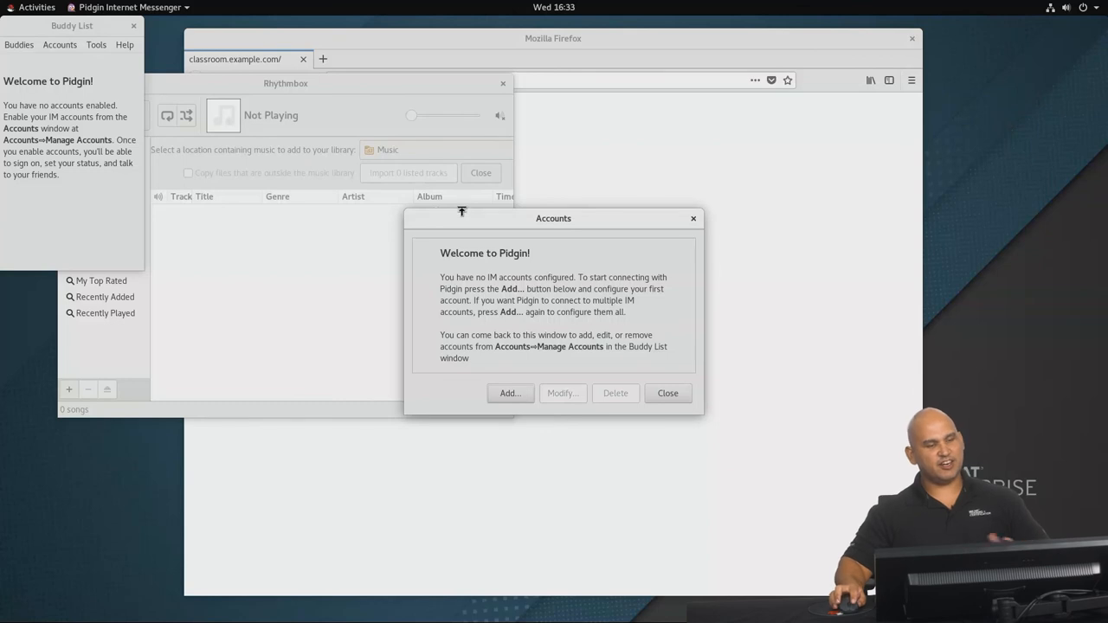
Raise the Rhythmbox window to the front of the current workspace.
left_click(666, 393)
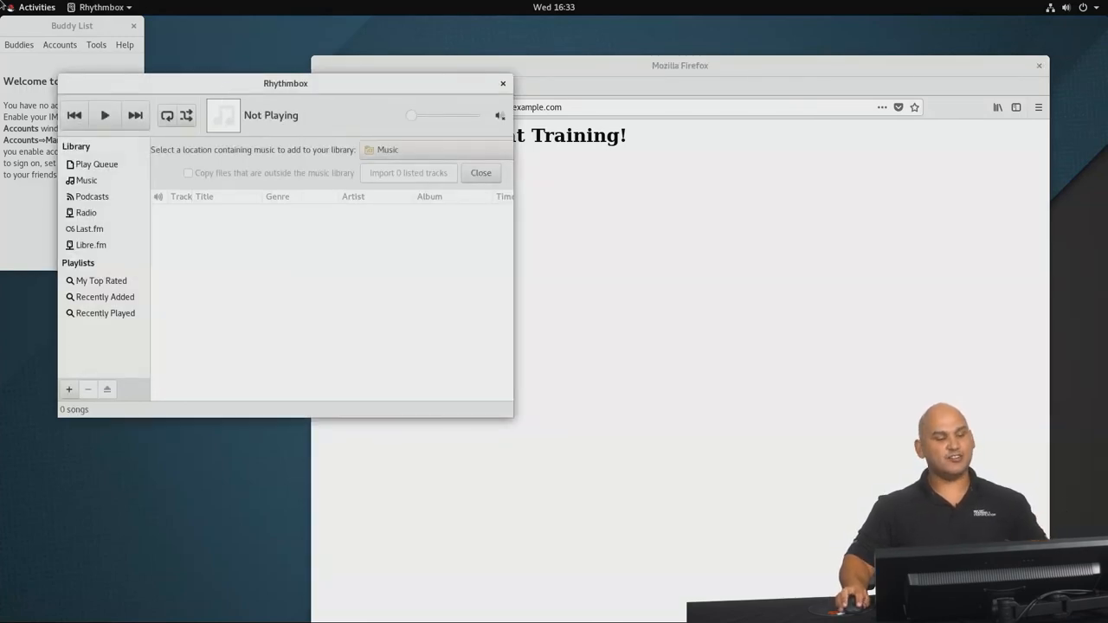
Take Rhythmbox off the current workspace, leaving Firefox and Pidgin.
left_click(37, 7)
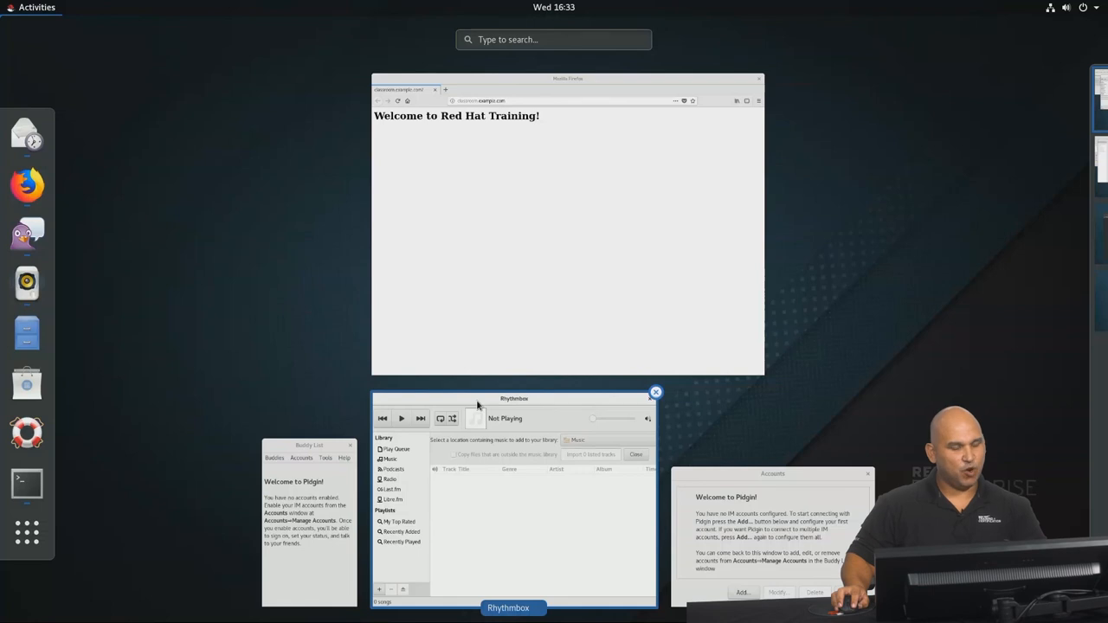
left_click(656, 391)
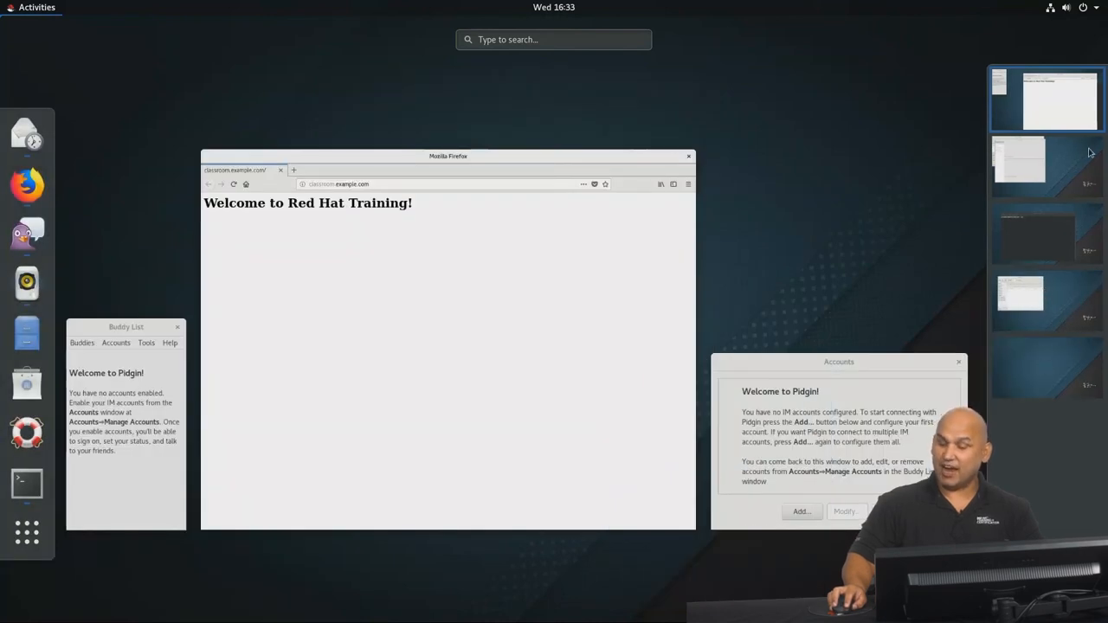
mouse_move(1096, 154)
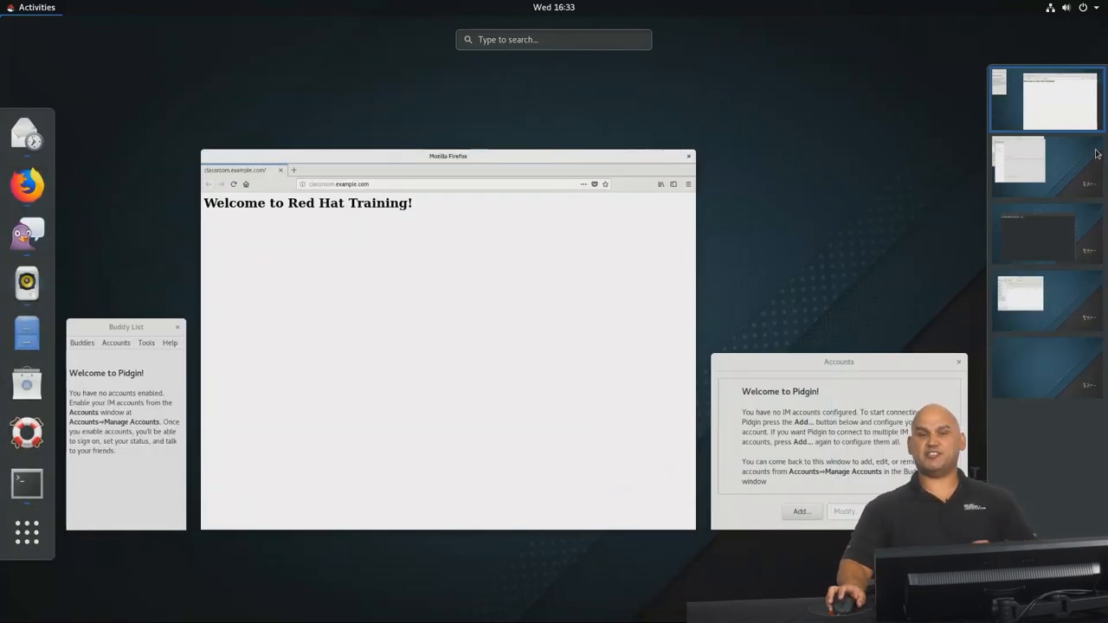